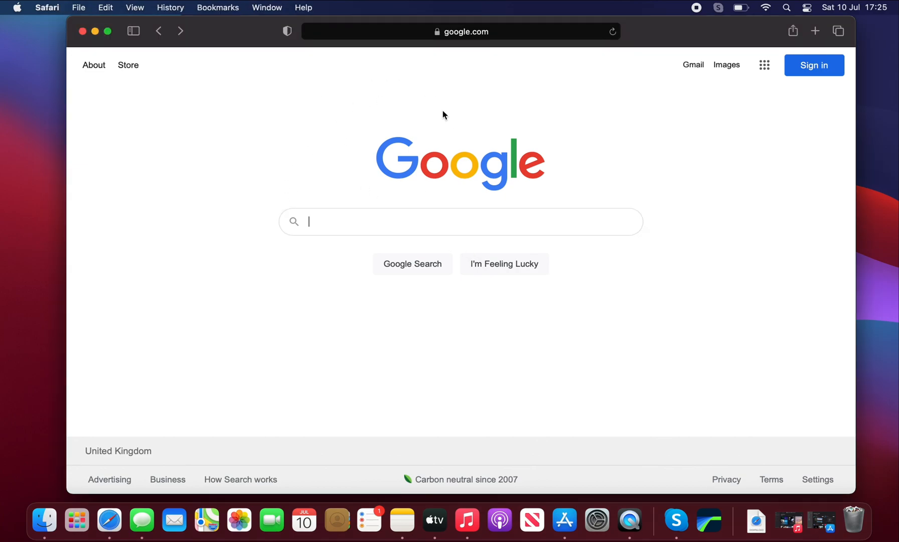
- Run a Google search for 'install firefox' and look through the results
{"action": "left_click", "coordinate": [459, 222]}
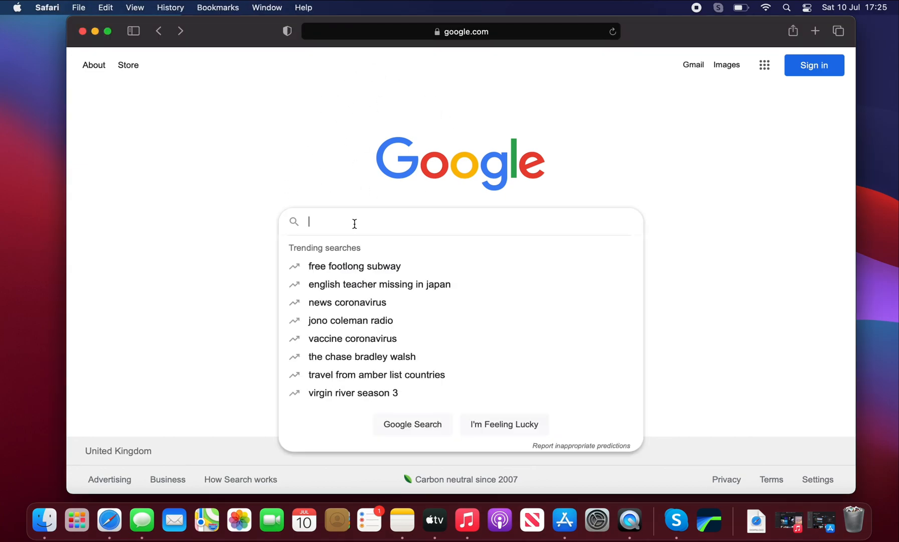
{"action": "type", "text": "install firefo"}
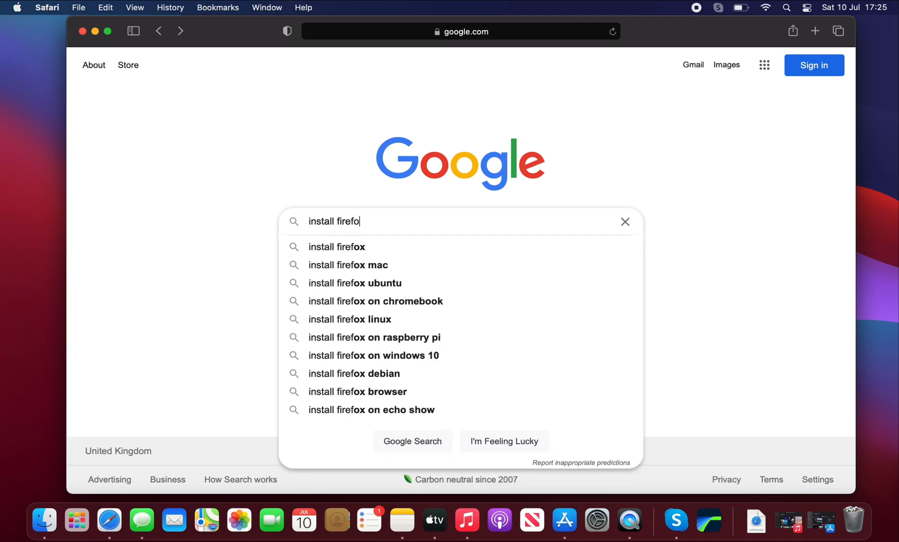
{"action": "left_click", "coordinate": [336, 247]}
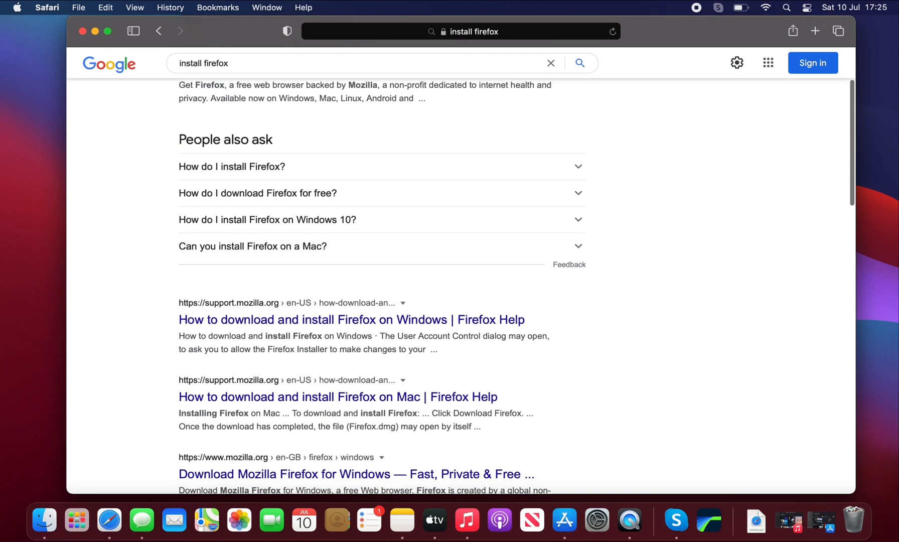
{"action": "scroll", "scroll_direction": "up", "scroll_amount": 3}
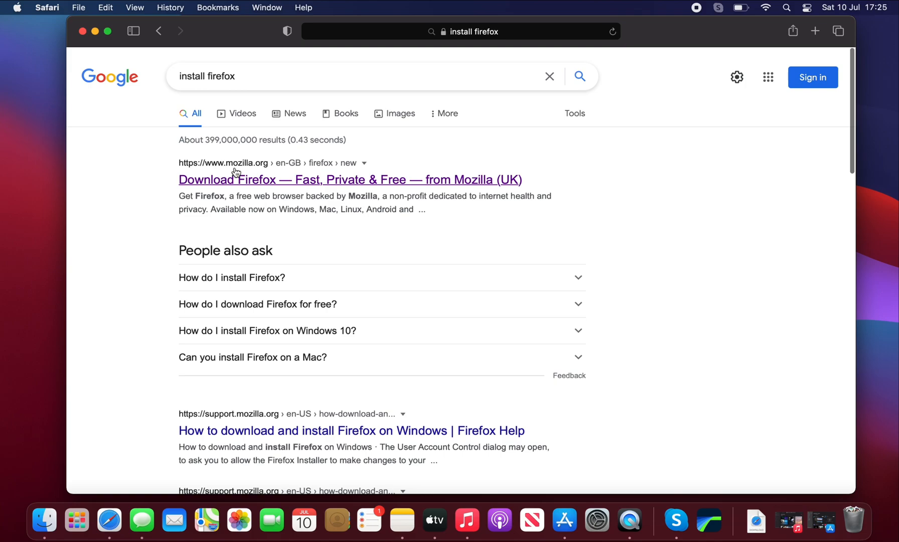
{"action": "mouse_move", "coordinate": [211, 156]}
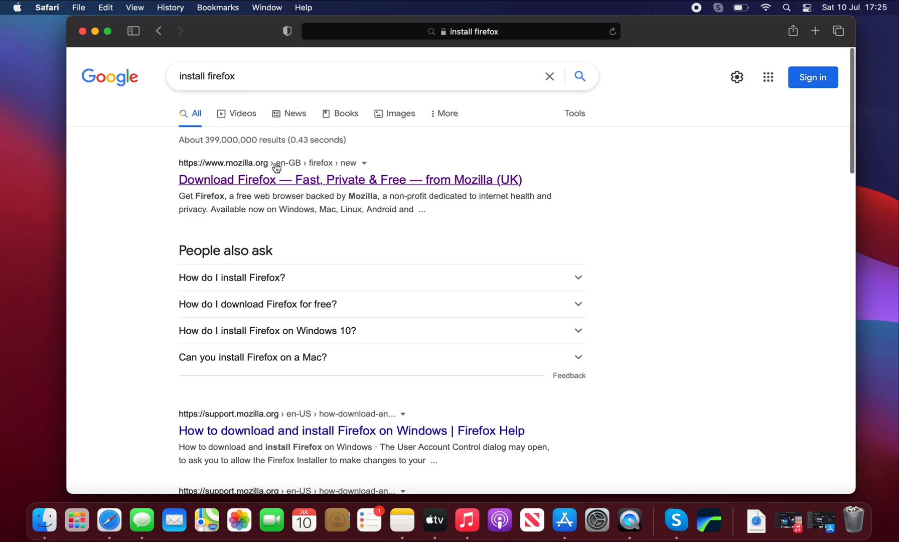
- Go to Mozilla's Firefox download result and start the Firefox download
{"action": "left_click", "coordinate": [349, 180]}
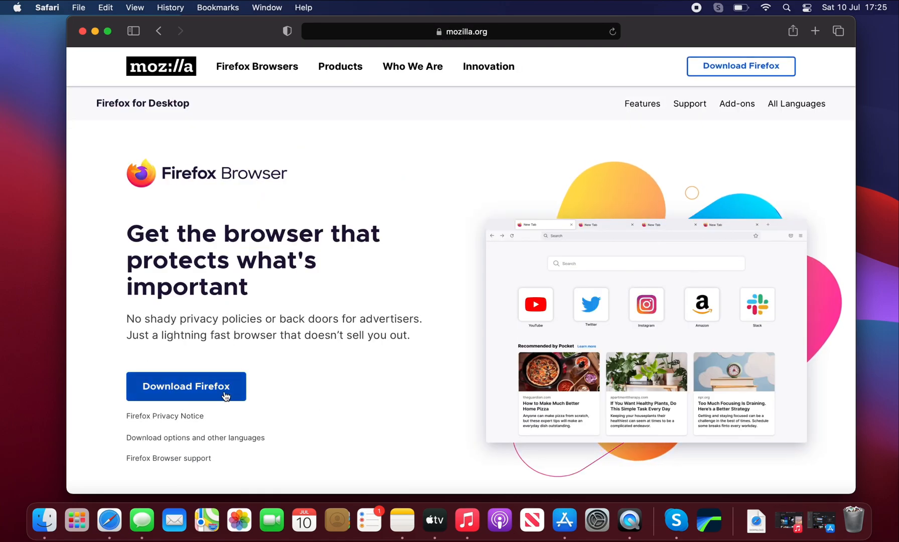
{"action": "left_click", "coordinate": [185, 386]}
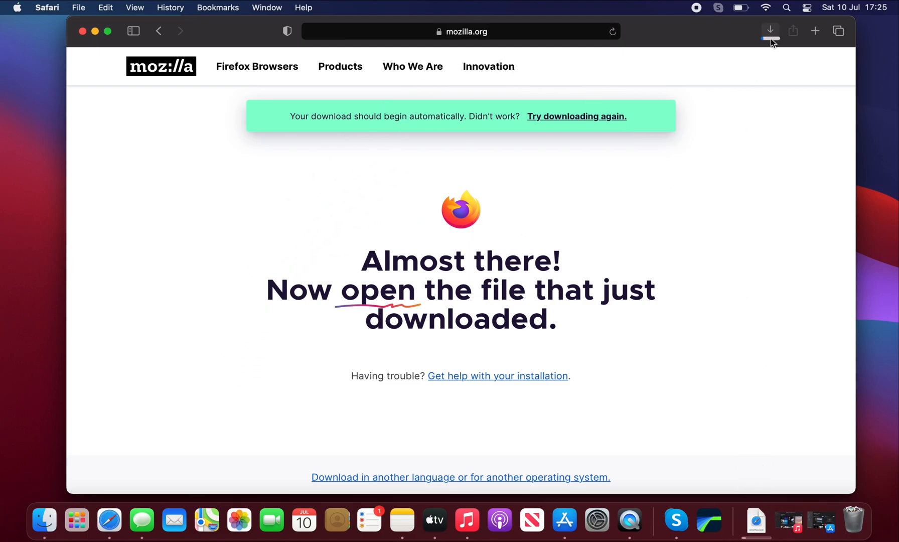
{"action": "mouse_move", "coordinate": [770, 31]}
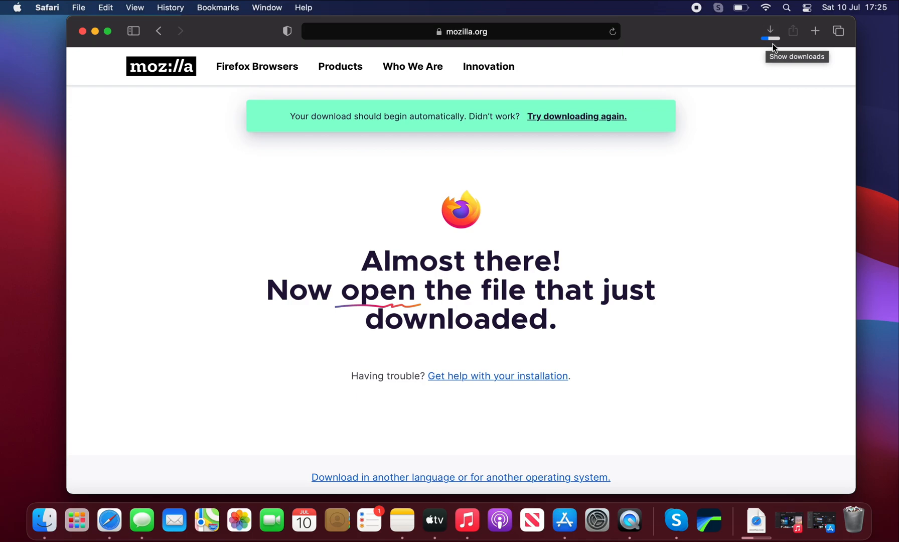
{"action": "mouse_move", "coordinate": [754, 118]}
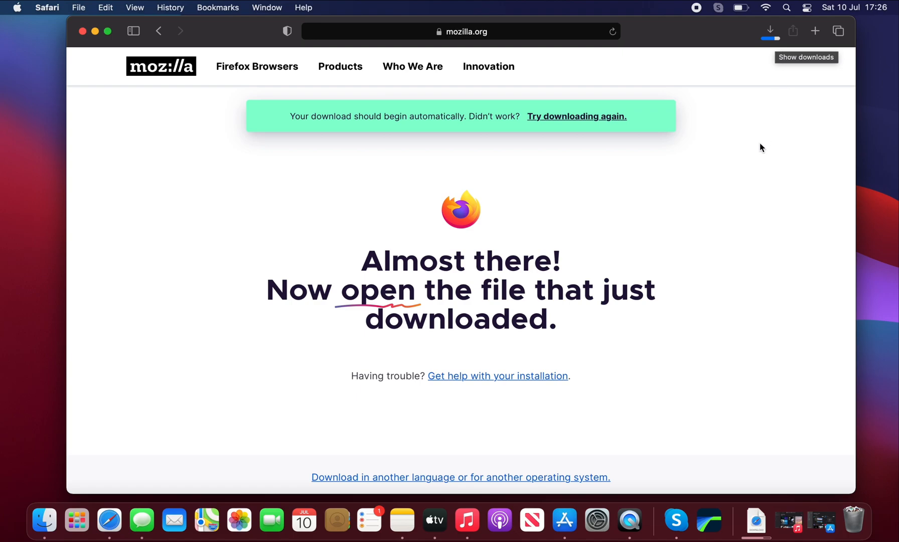
{"action": "mouse_move", "coordinate": [753, 168]}
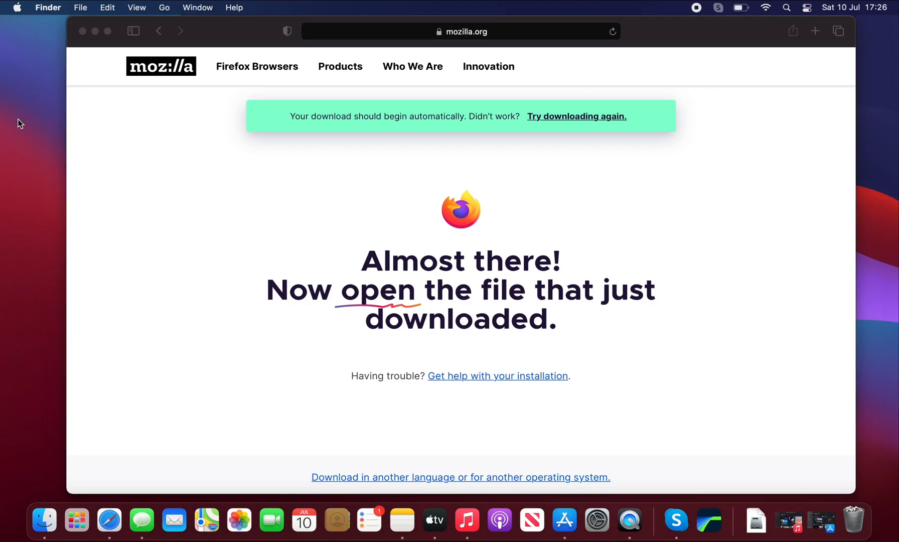
- Jump to Downloads via the Go menu and mount Firefox 89.0.2.dmg
{"action": "left_click", "coordinate": [165, 7]}
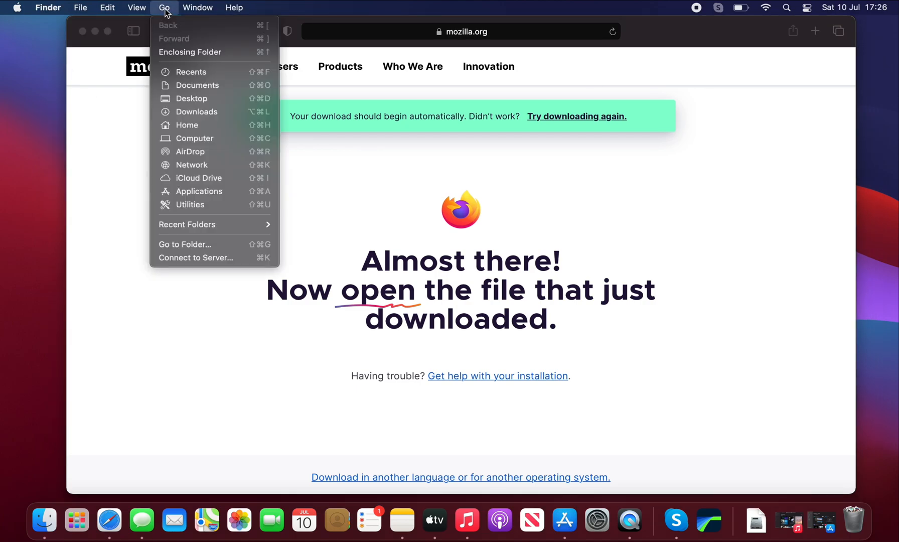
{"action": "left_click", "coordinate": [165, 7]}
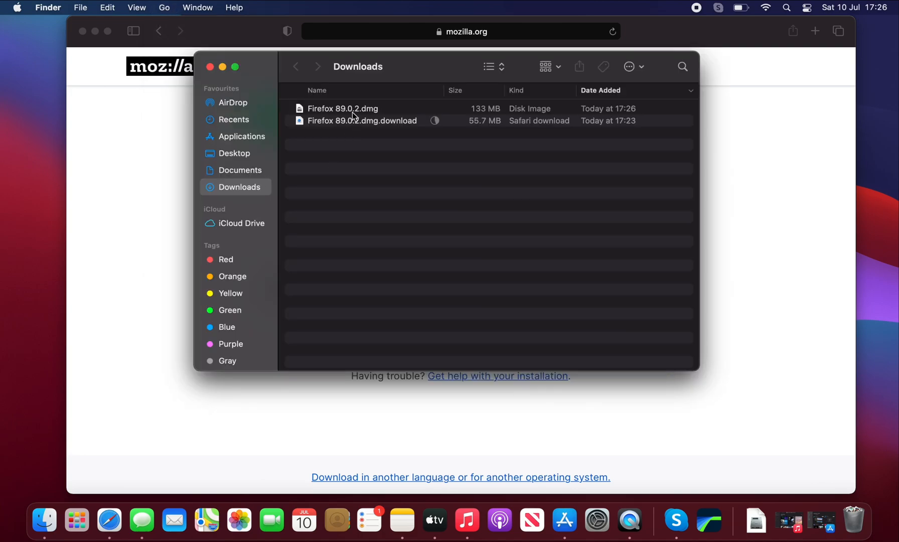
{"action": "left_click", "coordinate": [343, 108]}
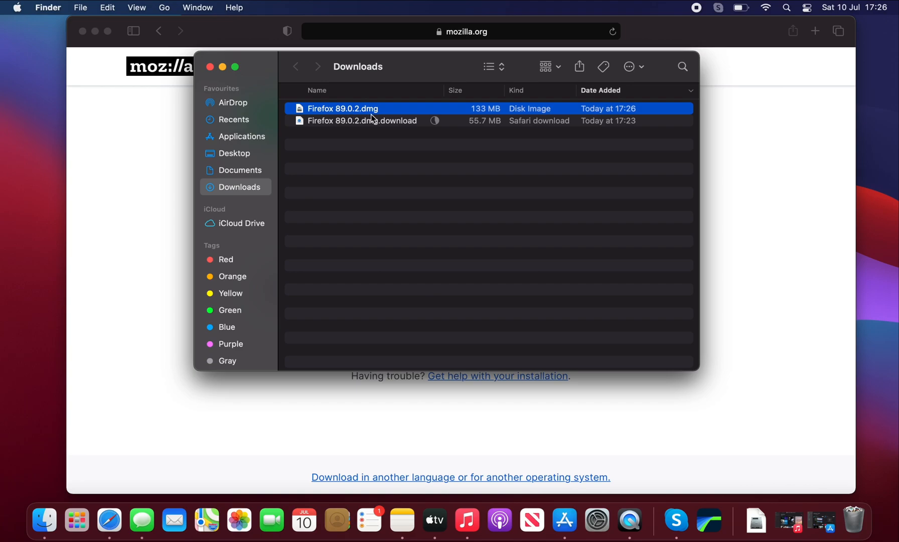
{"action": "mouse_move", "coordinate": [373, 119]}
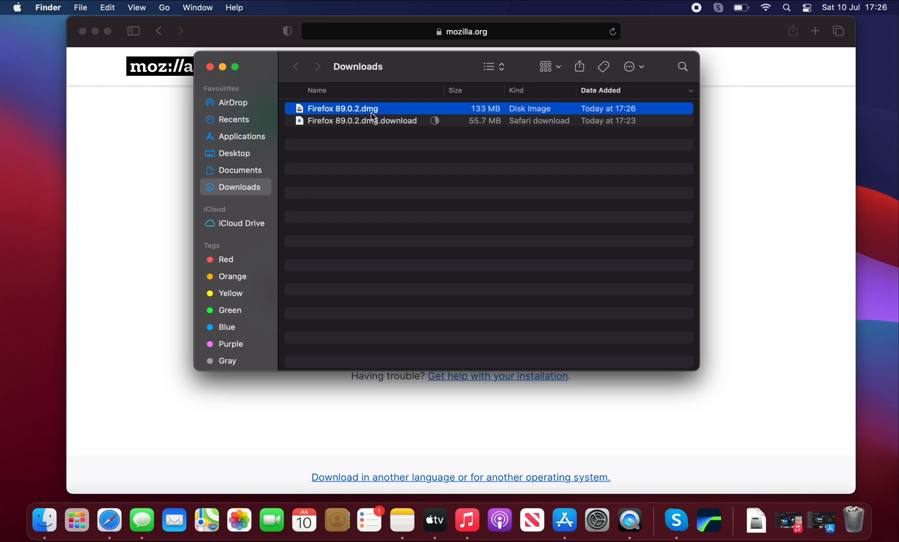
{"action": "double_click", "coordinate": [342, 108]}
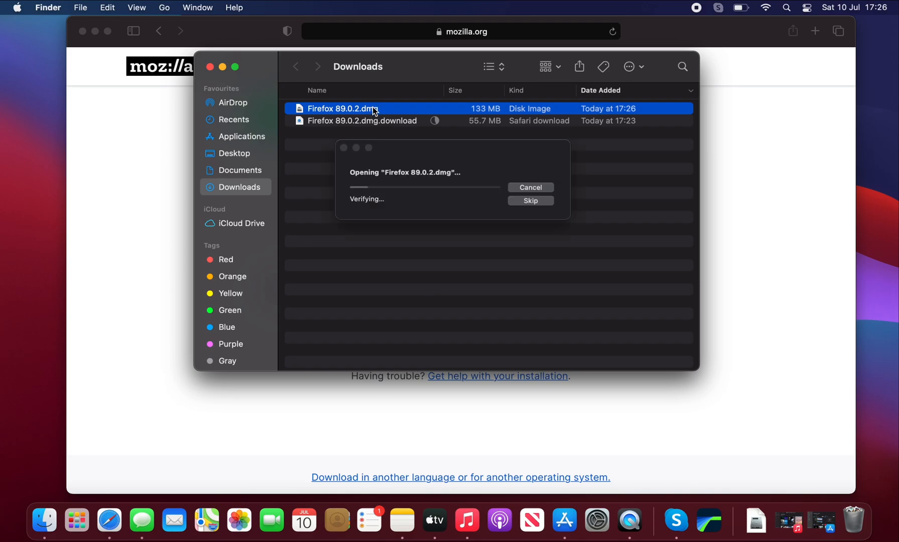
{"action": "mouse_move", "coordinate": [427, 310]}
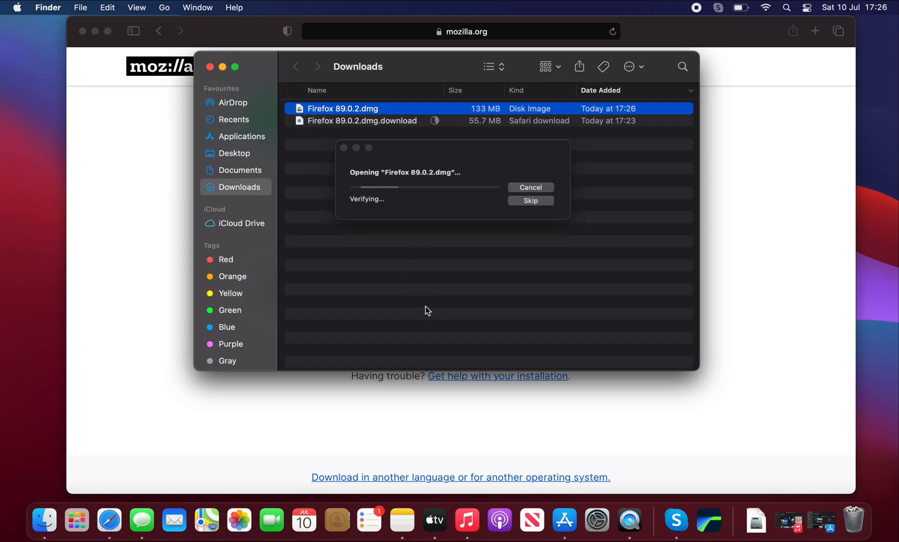
{"action": "mouse_move", "coordinate": [431, 313]}
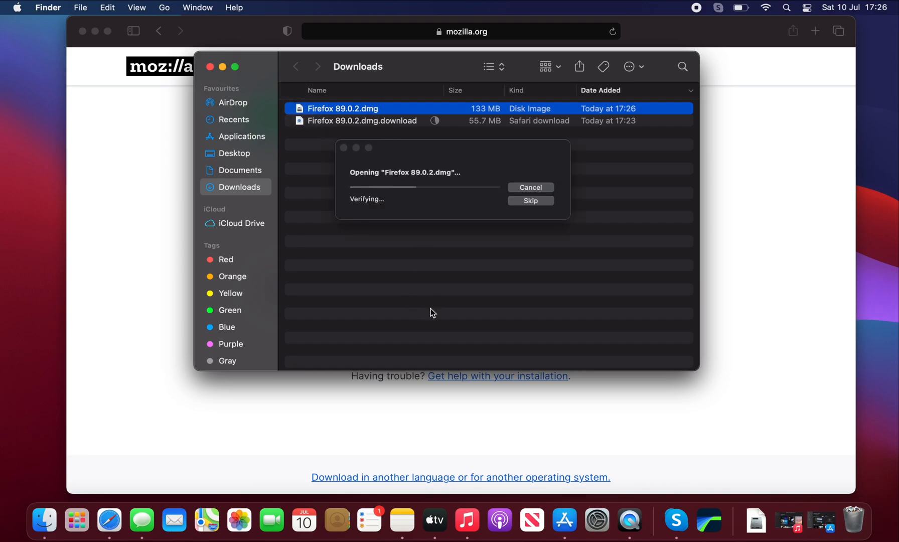
{"action": "mouse_move", "coordinate": [427, 288]}
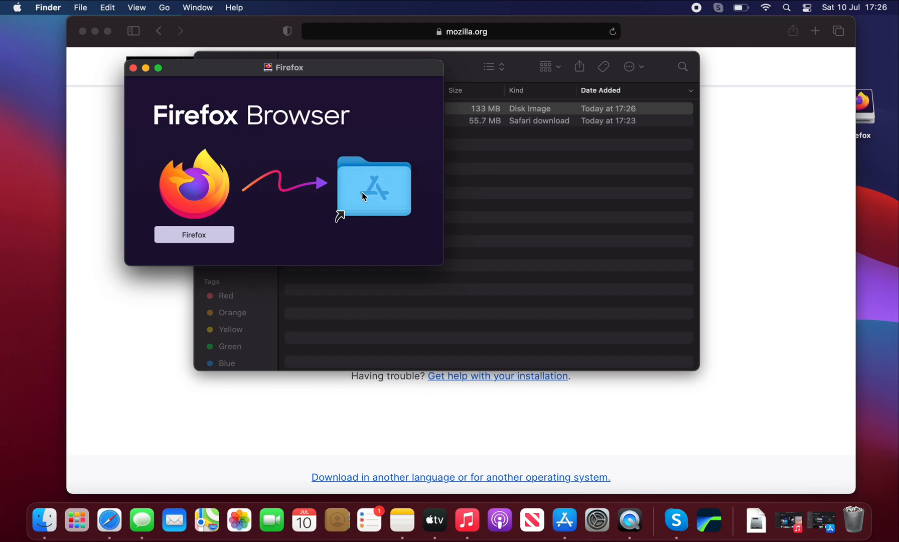
{"action": "mouse_move", "coordinate": [194, 192]}
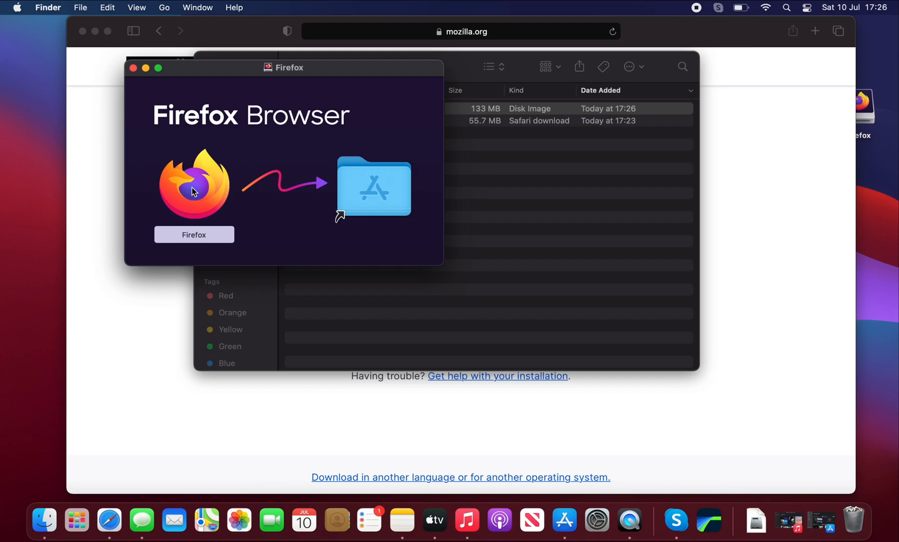
- Drag Firefox onto the Applications folder and close the installer window
{"action": "left_click_drag", "start_coordinate": [194, 184], "coordinate": [373, 187]}
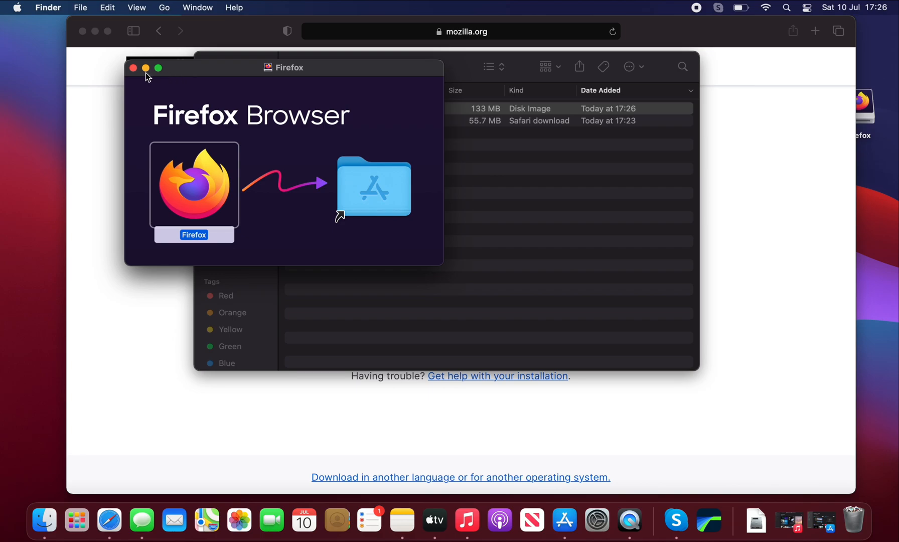
{"action": "left_click", "coordinate": [133, 67]}
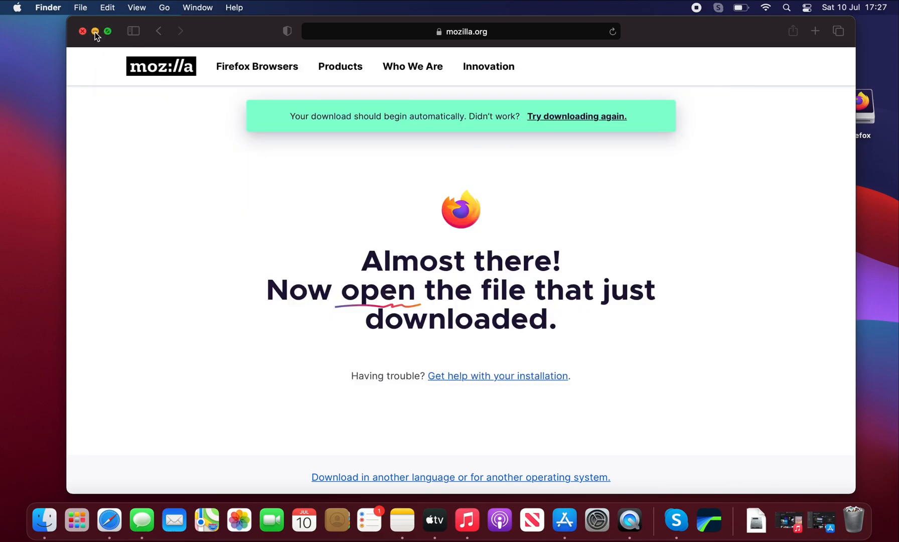
- Minimize the Safari download page and eject the Firefox disk image from the desktop
{"action": "left_click", "coordinate": [95, 31]}
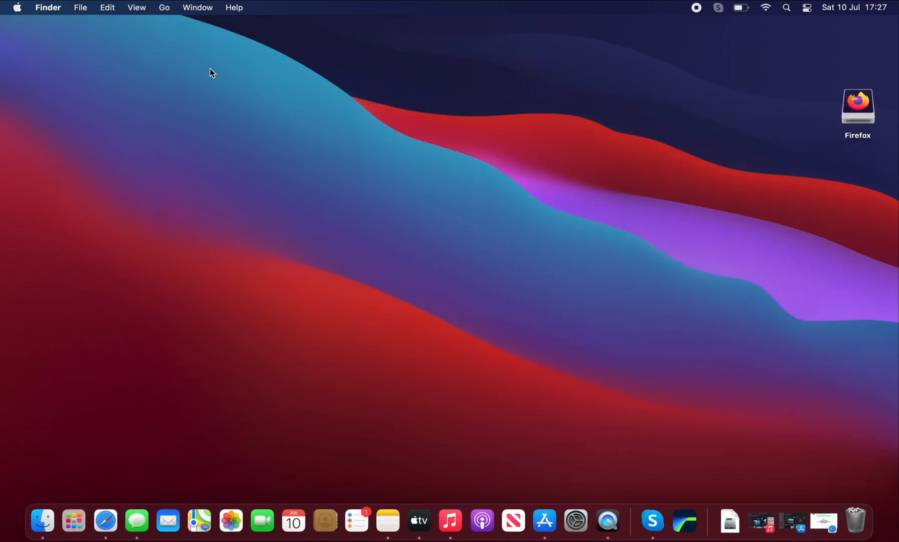
{"action": "mouse_move", "coordinate": [857, 114]}
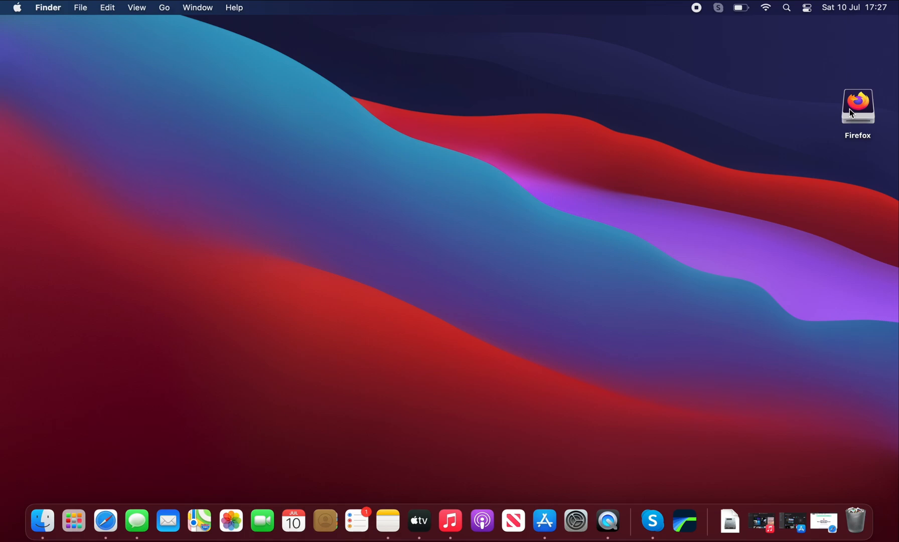
{"action": "right_click", "coordinate": [858, 106]}
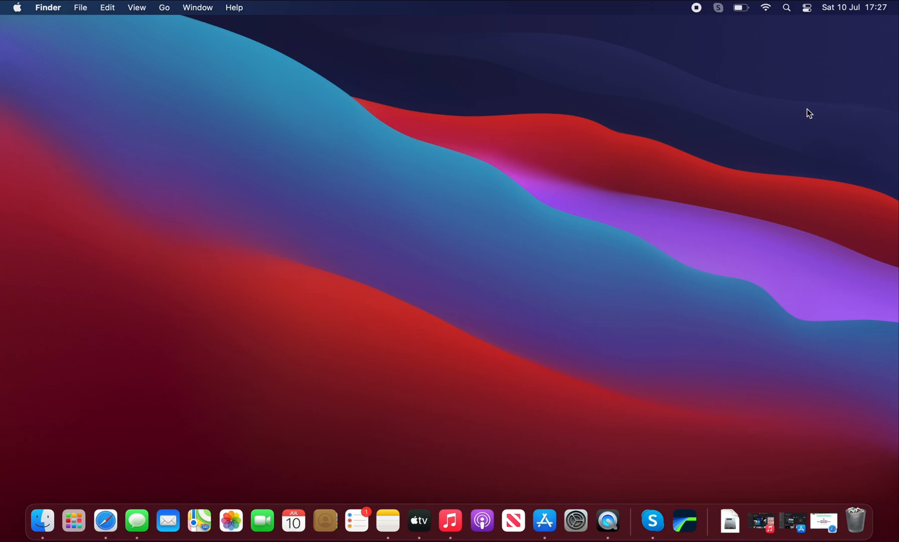
{"action": "mouse_move", "coordinate": [176, 47]}
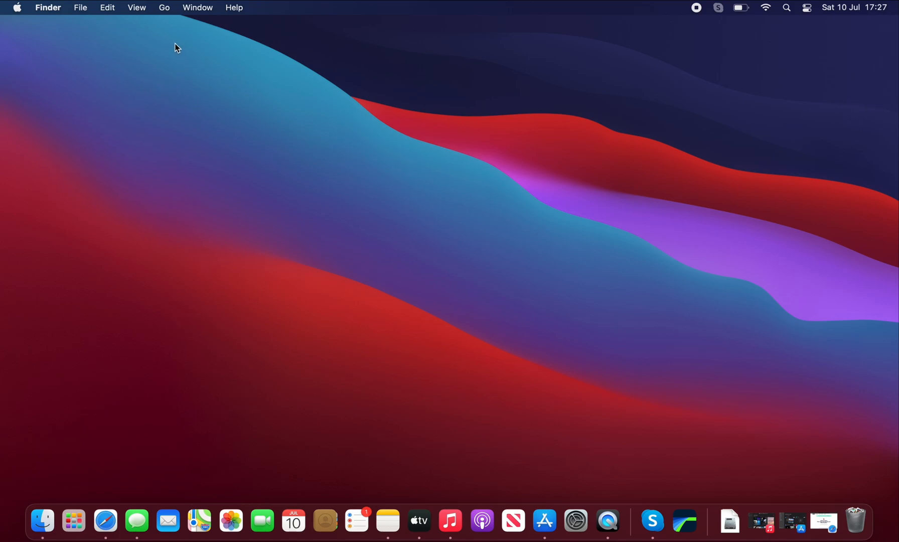
- Launch Firefox from the Applications folder and approve the downloaded-app security warning
{"action": "left_click", "coordinate": [165, 7]}
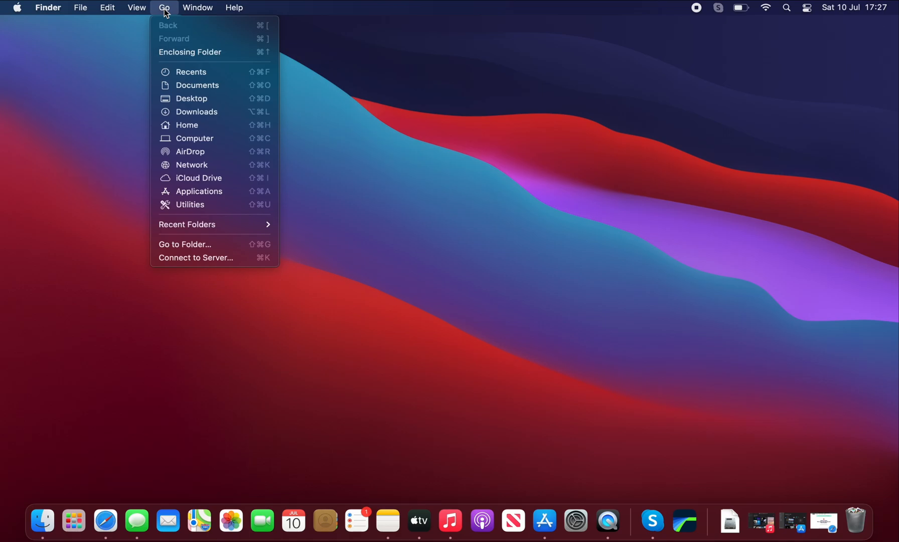
{"action": "mouse_move", "coordinate": [199, 178]}
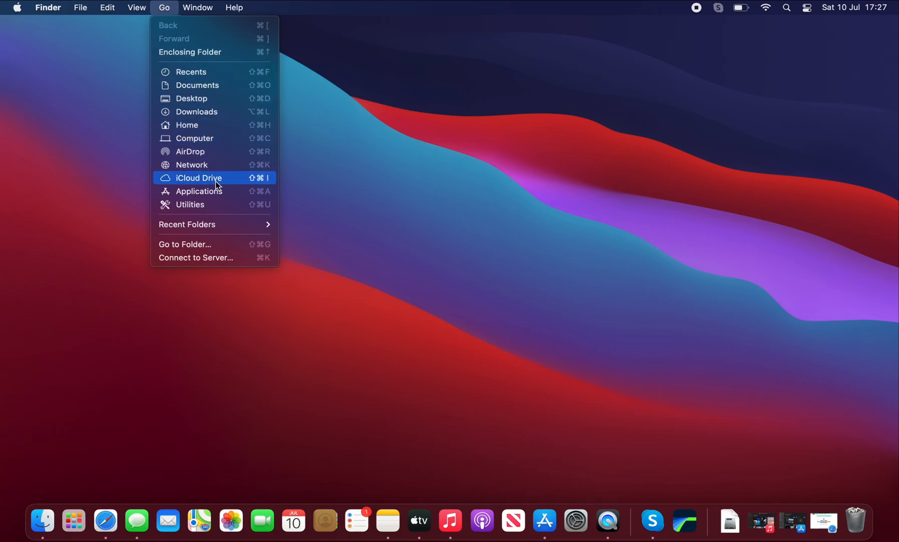
{"action": "left_click", "coordinate": [197, 191]}
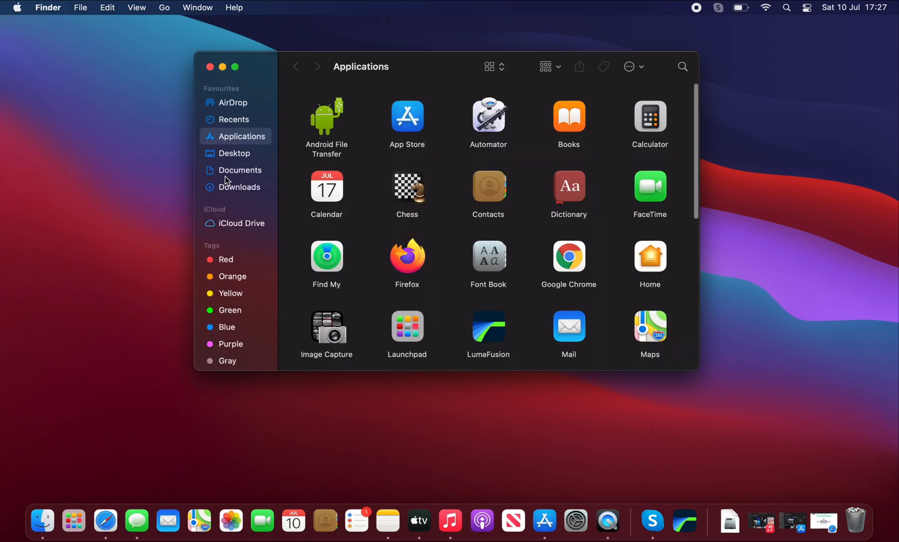
{"action": "mouse_move", "coordinate": [407, 254]}
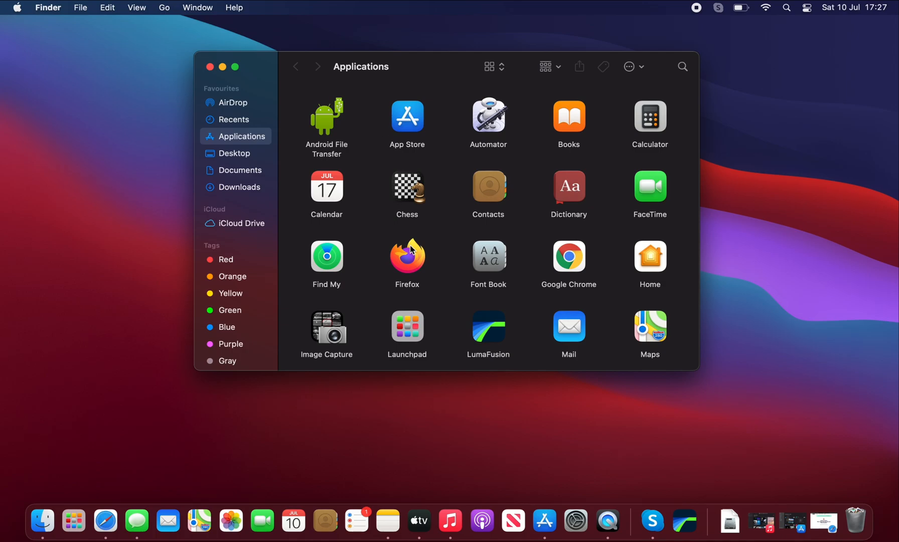
{"action": "left_click", "coordinate": [406, 255]}
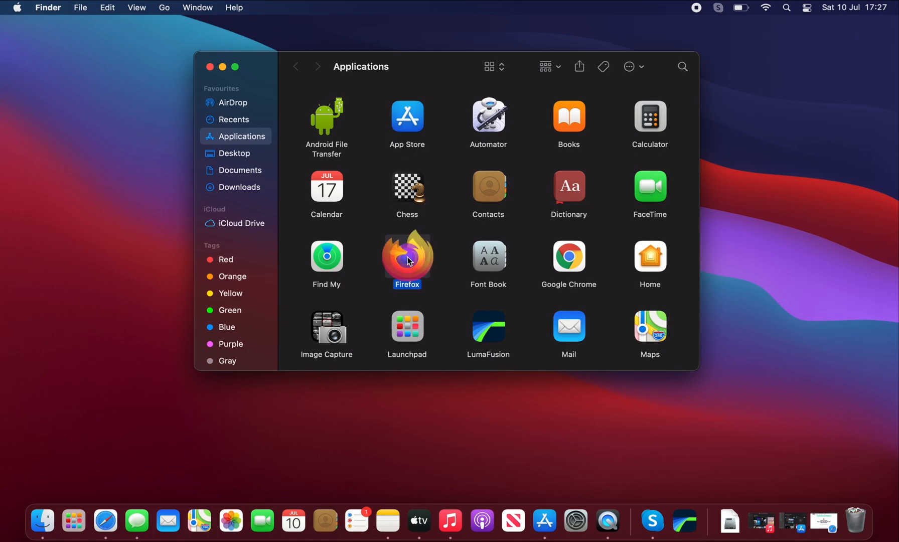
{"action": "double_click", "coordinate": [407, 253]}
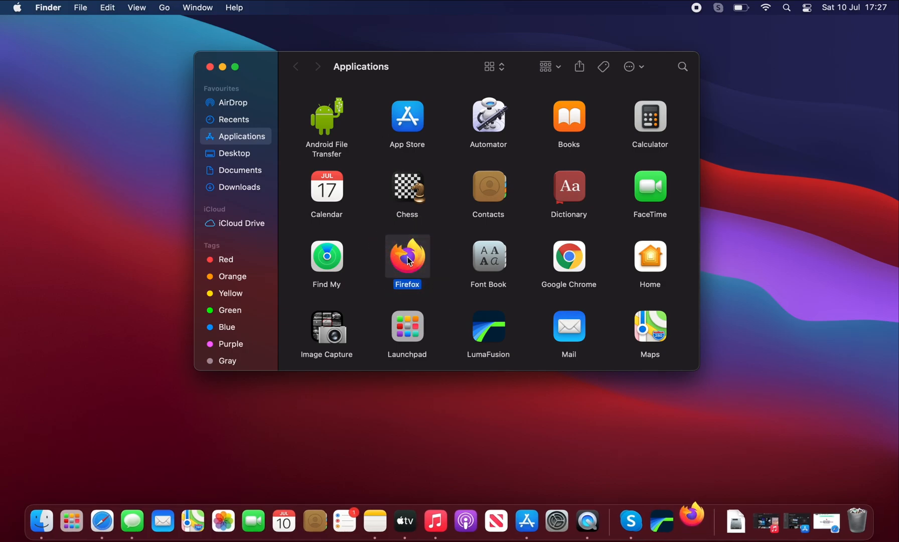
{"action": "double_click", "coordinate": [407, 255]}
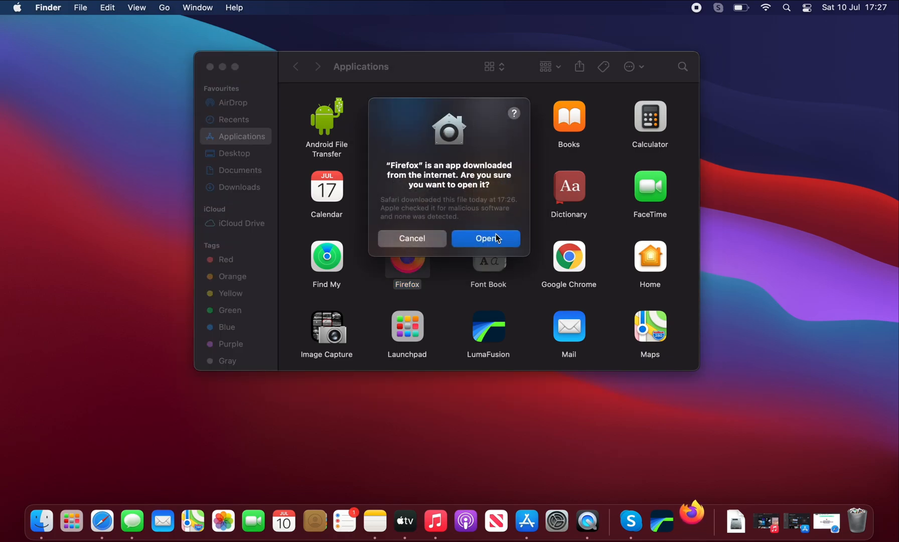
{"action": "left_click", "coordinate": [485, 238]}
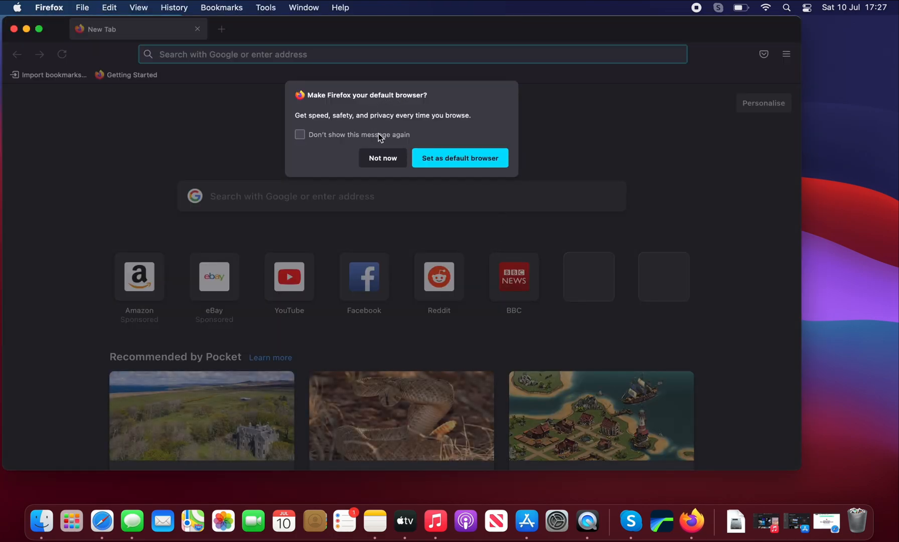
- Decline the default-browser offer with Not now and bring up the Firefox Dock icon's menu
{"action": "left_click", "coordinate": [382, 158]}
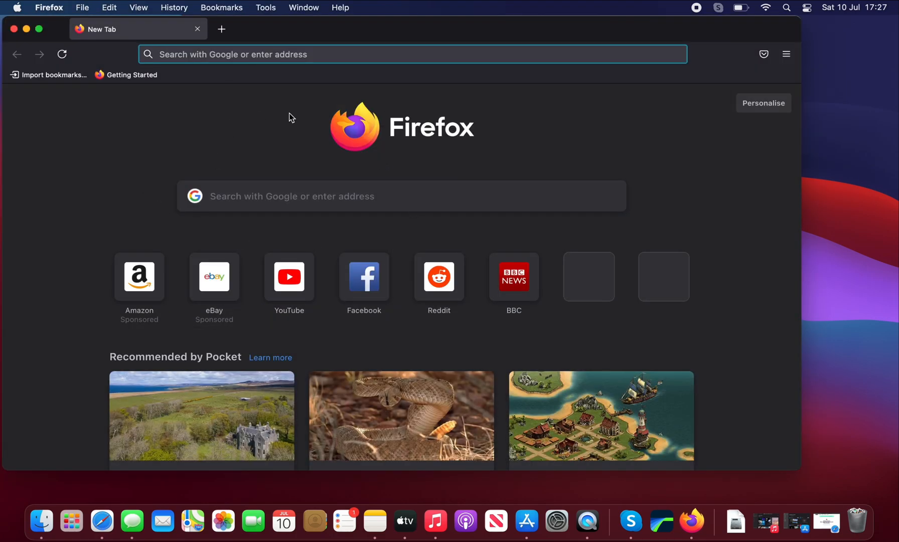
{"action": "mouse_move", "coordinate": [693, 522]}
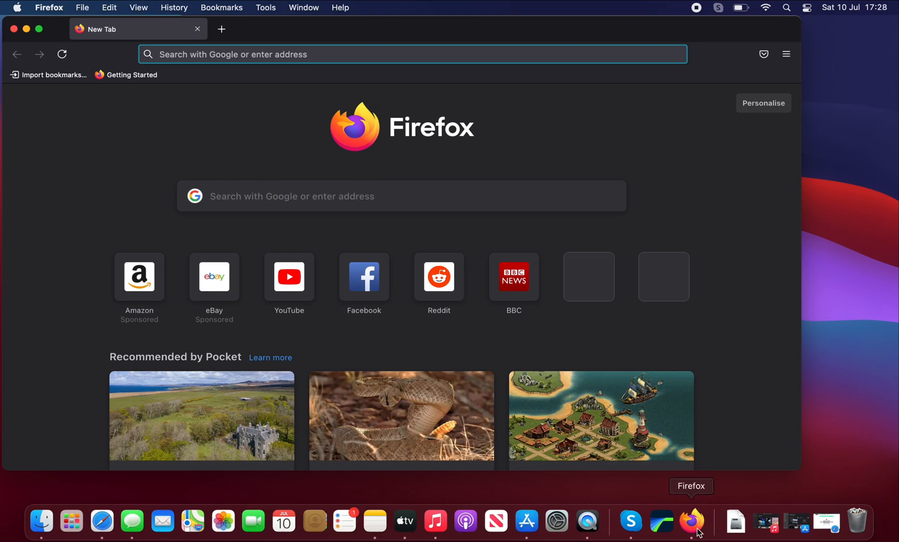
{"action": "mouse_move", "coordinate": [697, 526]}
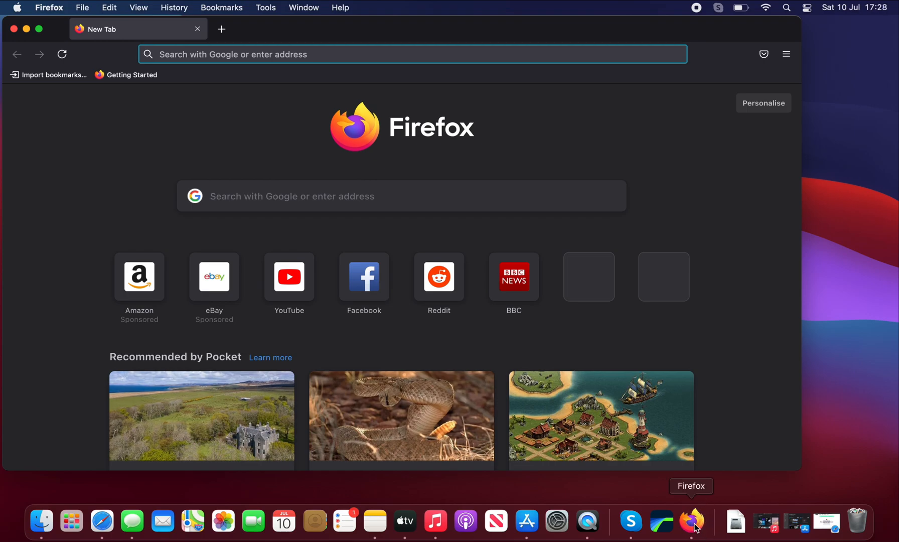
{"action": "right_click", "coordinate": [694, 521]}
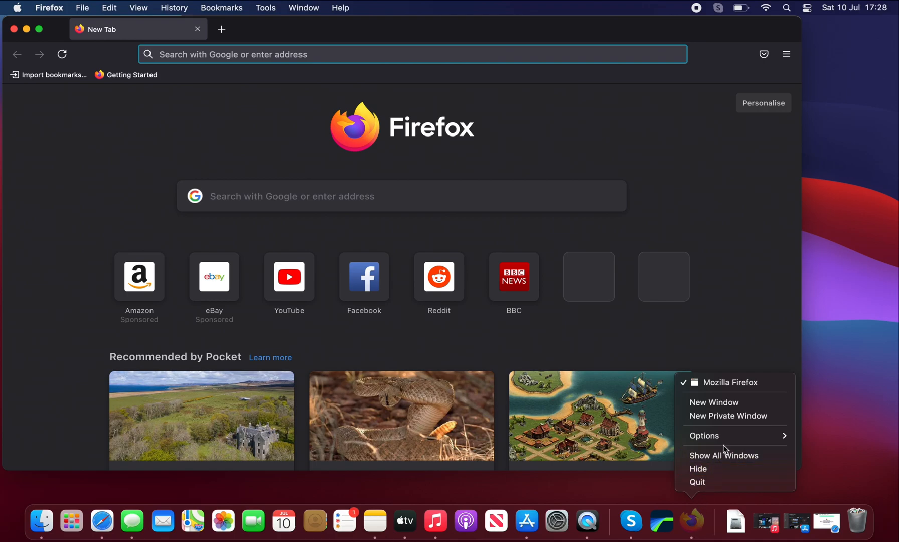